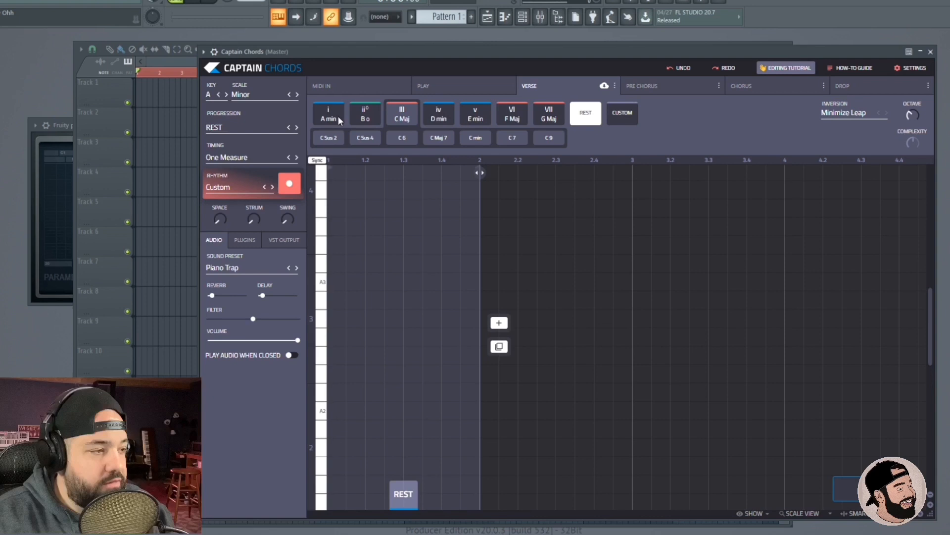
# Step: Add an A minor chord, change its inversion, and revoice it as E Sus 4 (E2, A2, D3)
pyautogui.click(328, 113)
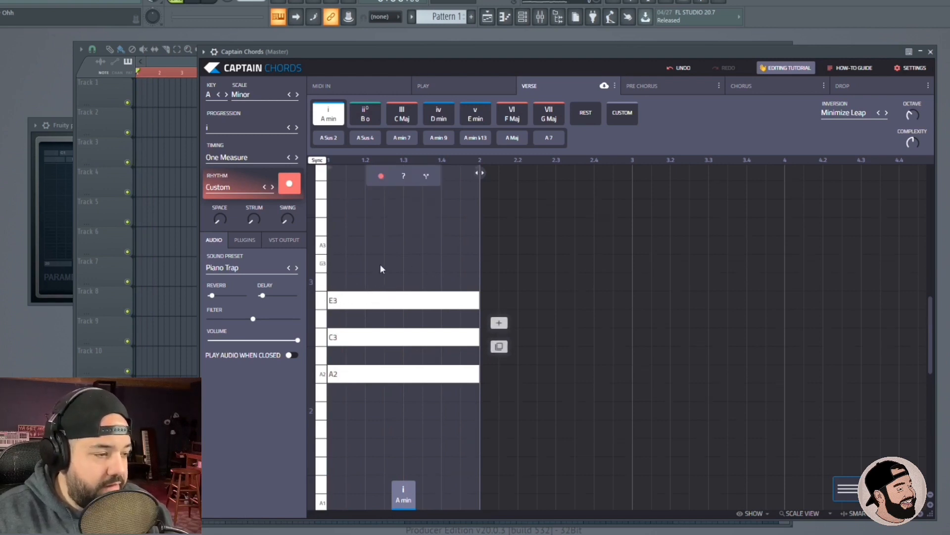
pyautogui.moveTo(382, 269); pyautogui.dragTo(388, 365)
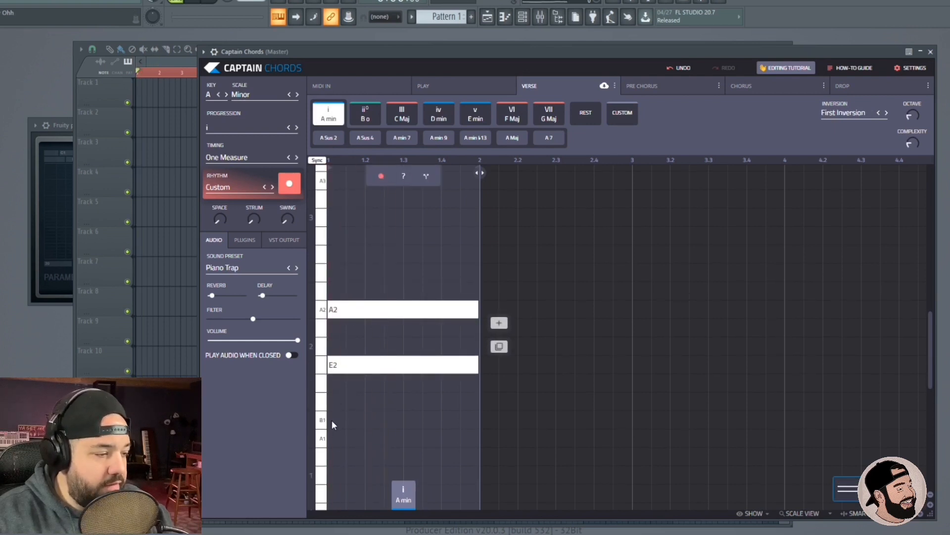
pyautogui.click(475, 113)
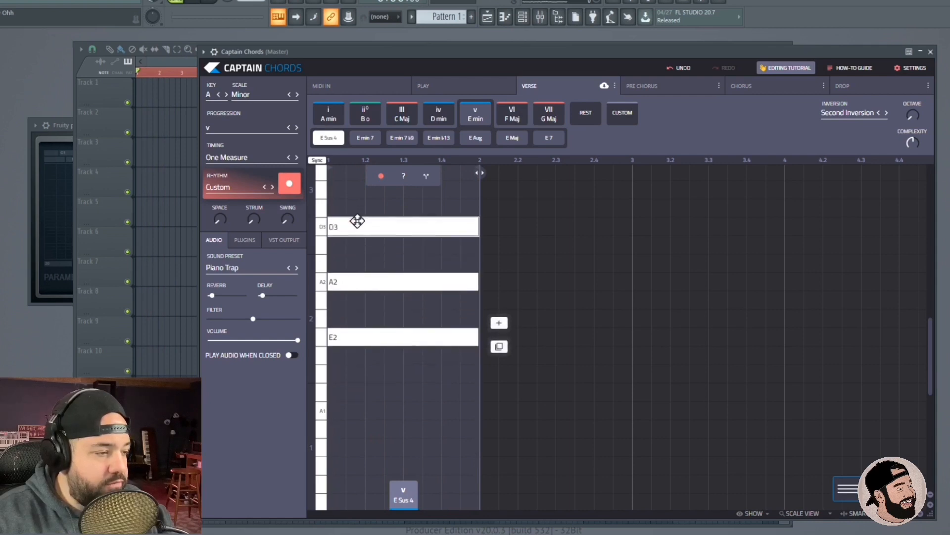
pyautogui.click(328, 113)
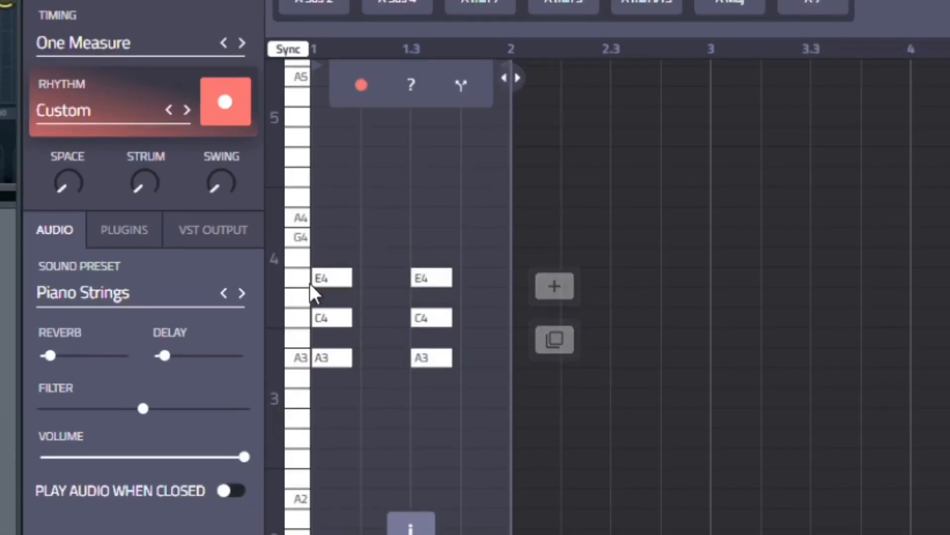
# Step: Reshape the chord's custom rhythm and move the ii° chord's B4 note
pyautogui.moveTo(331, 278); pyautogui.dragTo(328, 257)
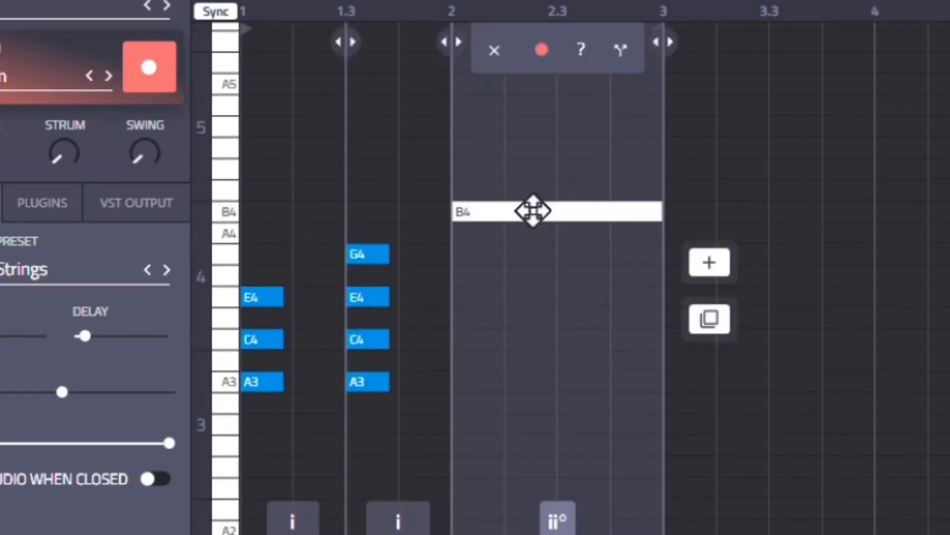
pyautogui.moveTo(534, 211); pyautogui.dragTo(534, 254)
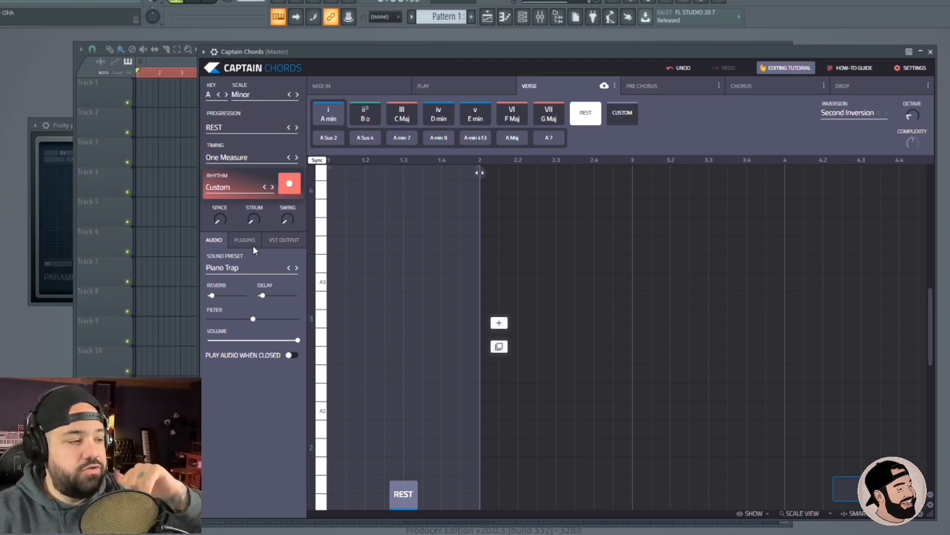
# Step: Scan for VSTs, set Sylenth1 as the chord instrument, and display its synth window
pyautogui.click(244, 240)
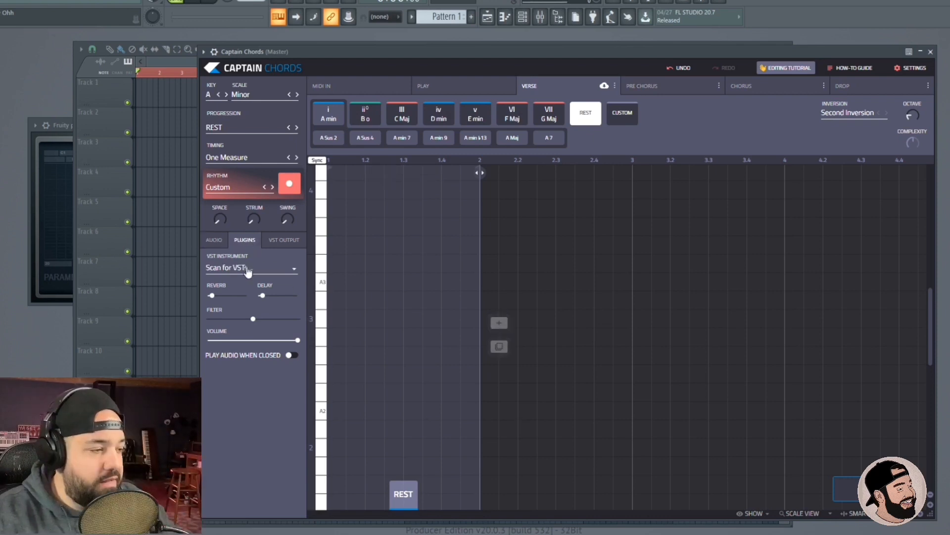
pyautogui.click(251, 268)
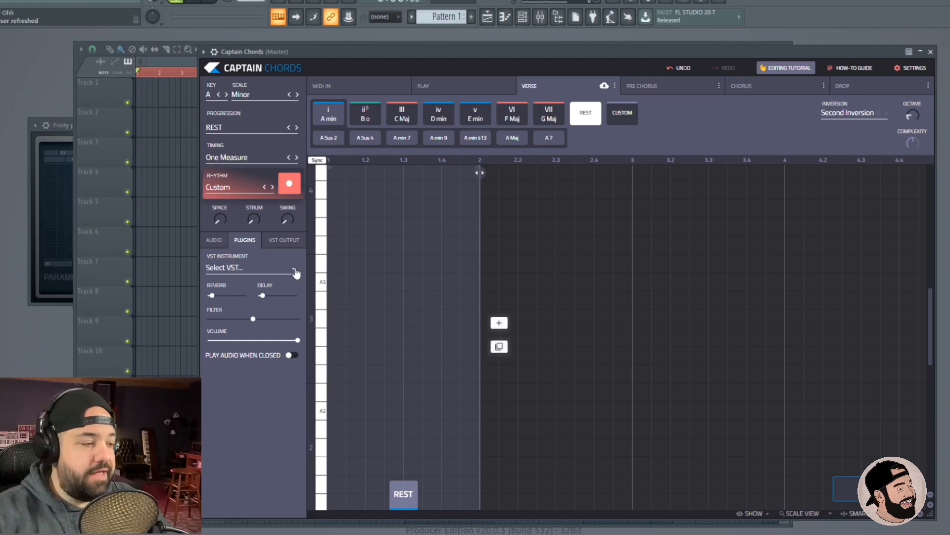
pyautogui.click(248, 268)
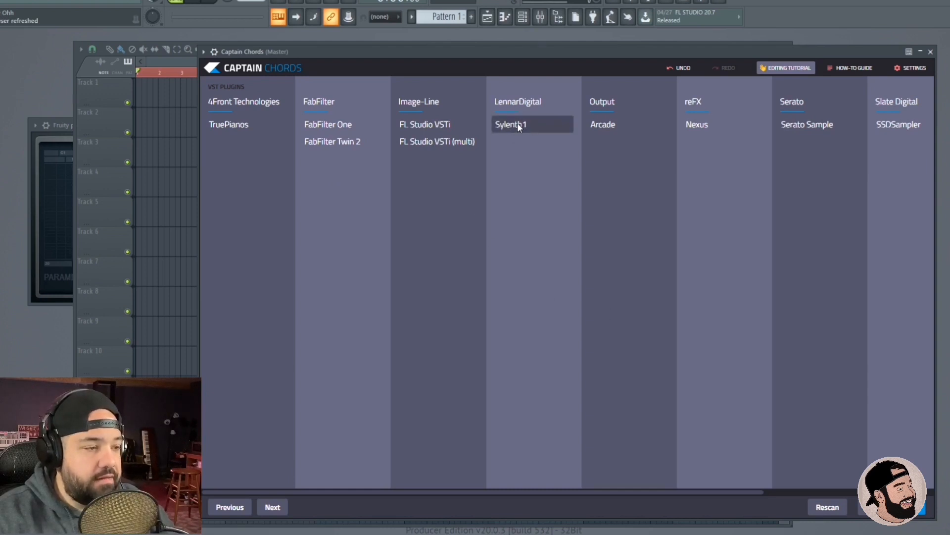
pyautogui.click(510, 124)
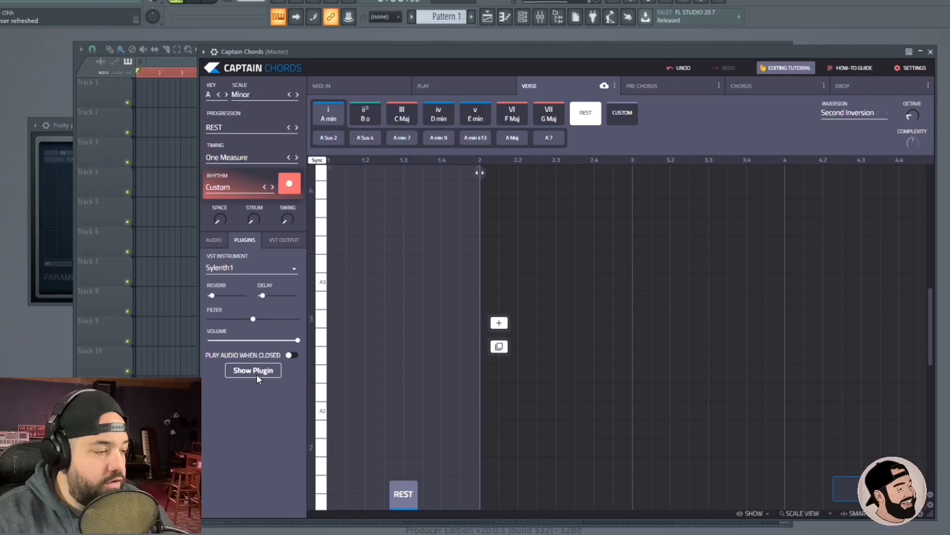
pyautogui.click(253, 370)
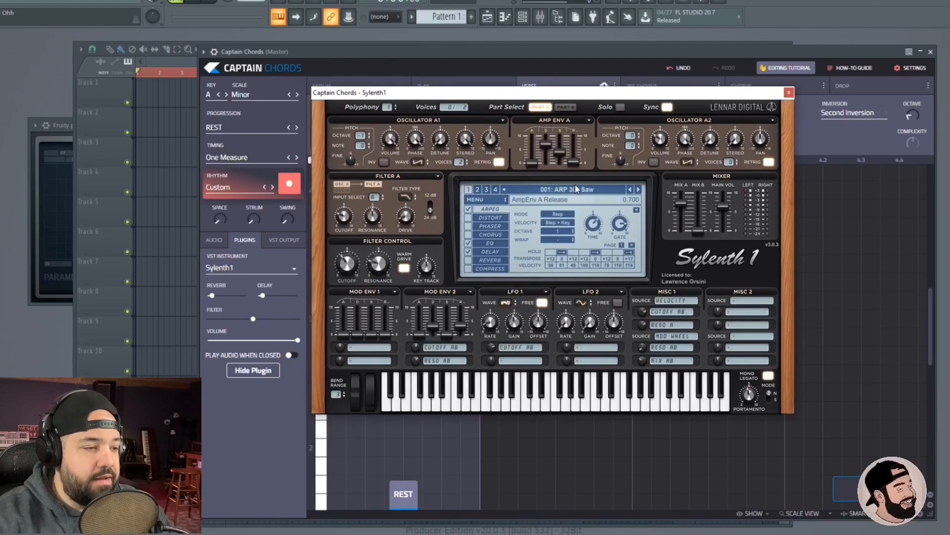
# Step: Hide the Sylenth1 synth window
pyautogui.click(549, 189)
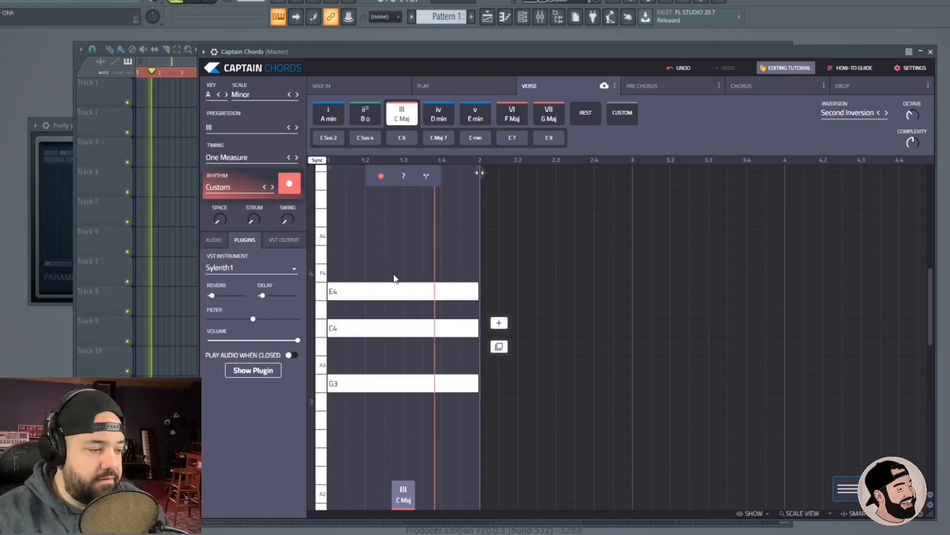
pyautogui.moveTo(372, 262)
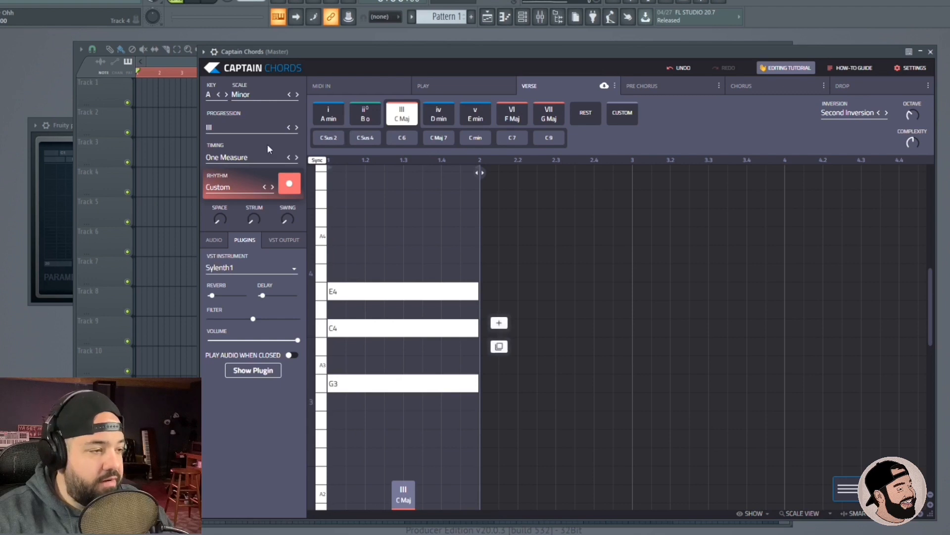
# Step: Change the chord to C Sus 2 (G3, C4, D4) and bring up Captain Beat
pyautogui.click(327, 137)
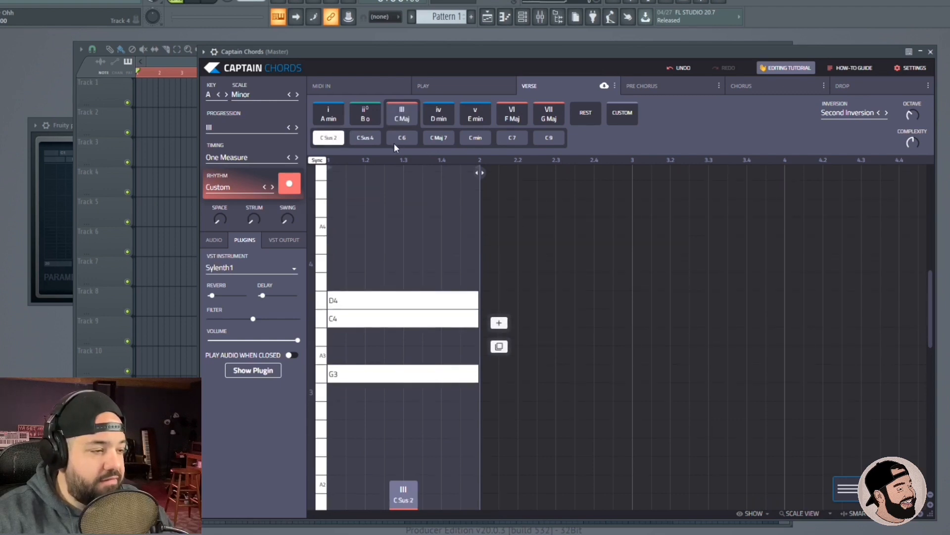
pyautogui.click(401, 138)
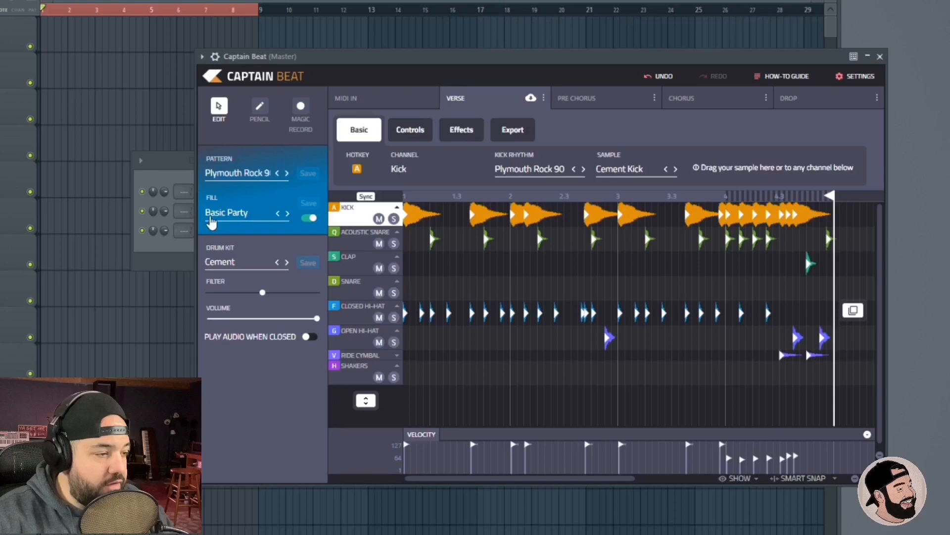
# Step: Cycle through drum fills on Plymouth Rock 90, then pick Clap Clap from the fills list
pyautogui.click(286, 212)
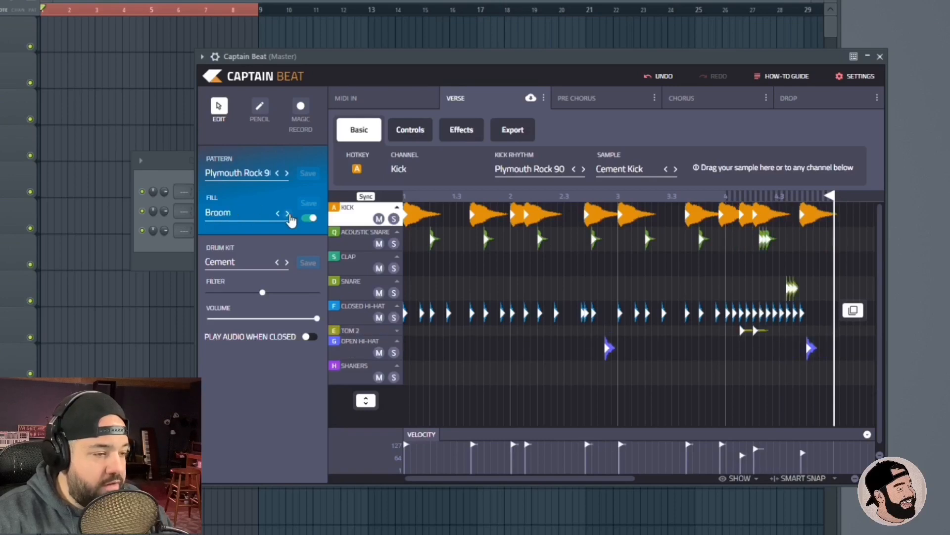
pyautogui.click(286, 213)
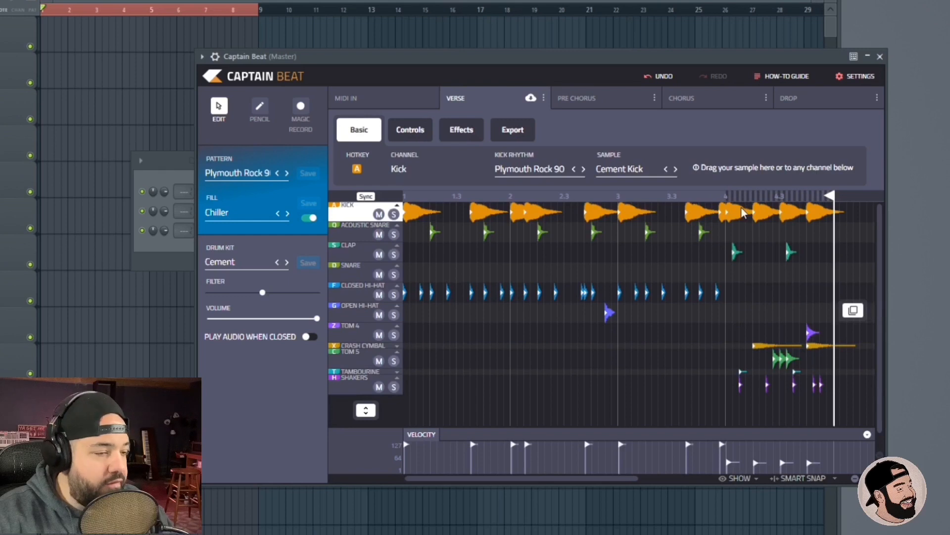
pyautogui.moveTo(288, 217)
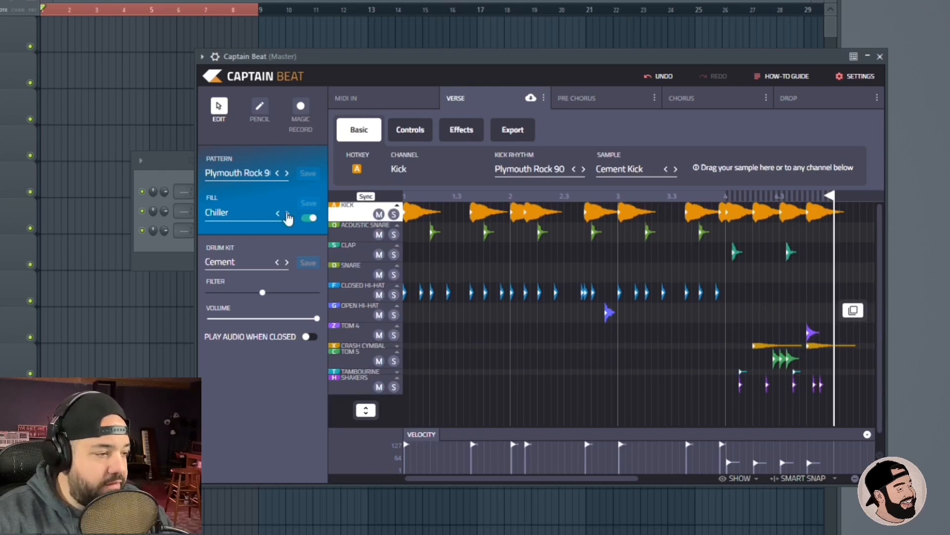
pyautogui.click(287, 213)
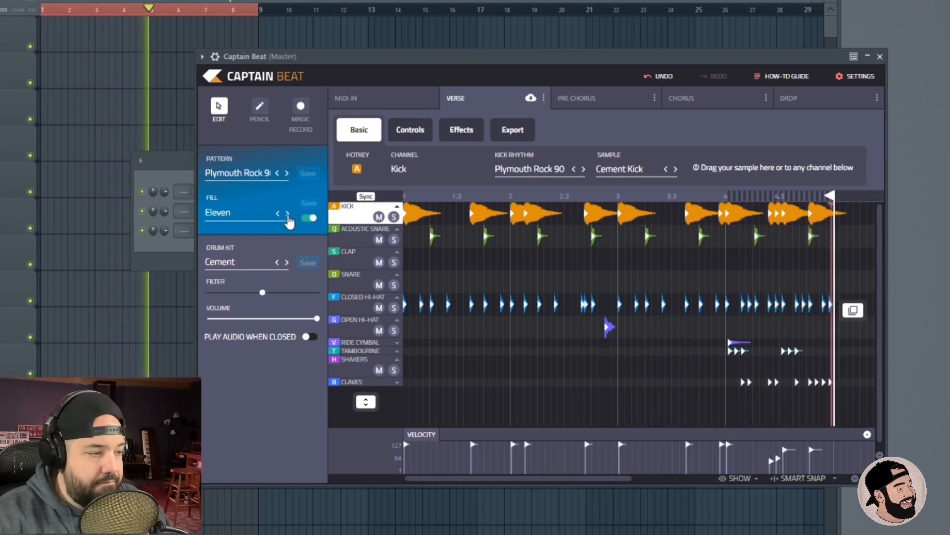
pyautogui.click(245, 213)
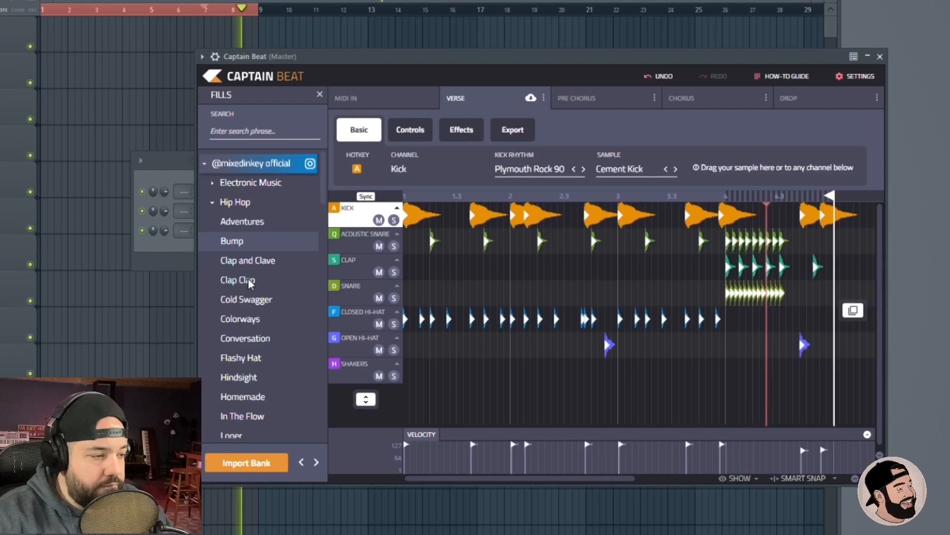
pyautogui.click(237, 280)
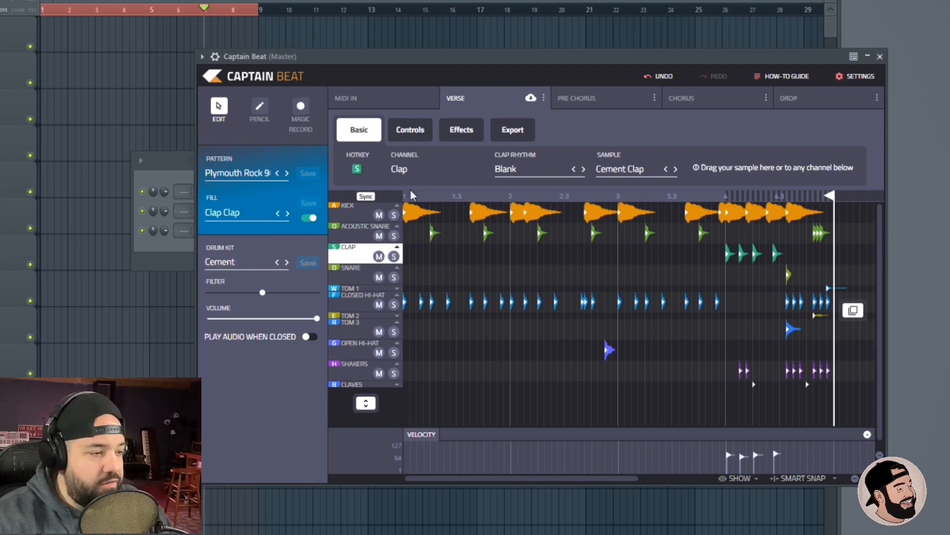
pyautogui.moveTo(552, 178)
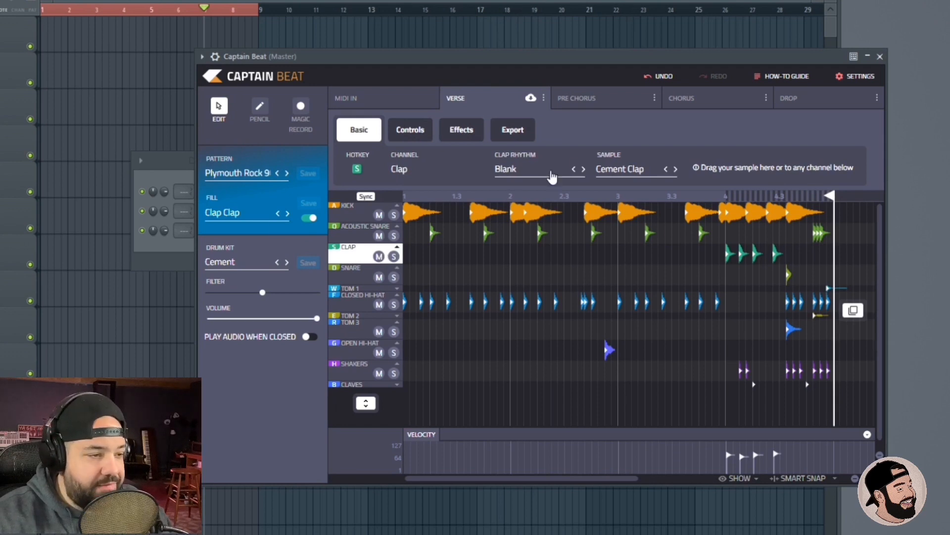
pyautogui.moveTo(688, 161)
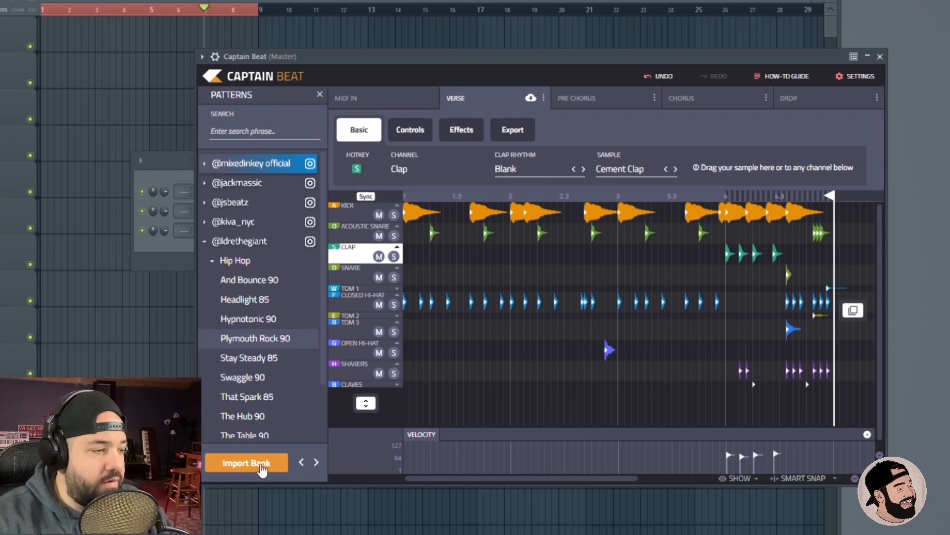
# Step: Import a new pattern bank and expand an artist folder's Hip Hop patterns
pyautogui.click(247, 462)
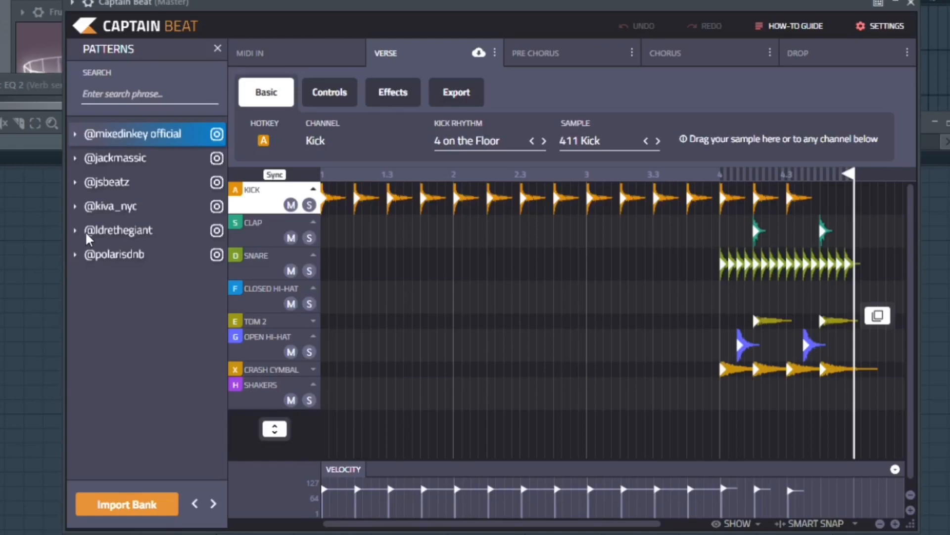
pyautogui.click(74, 229)
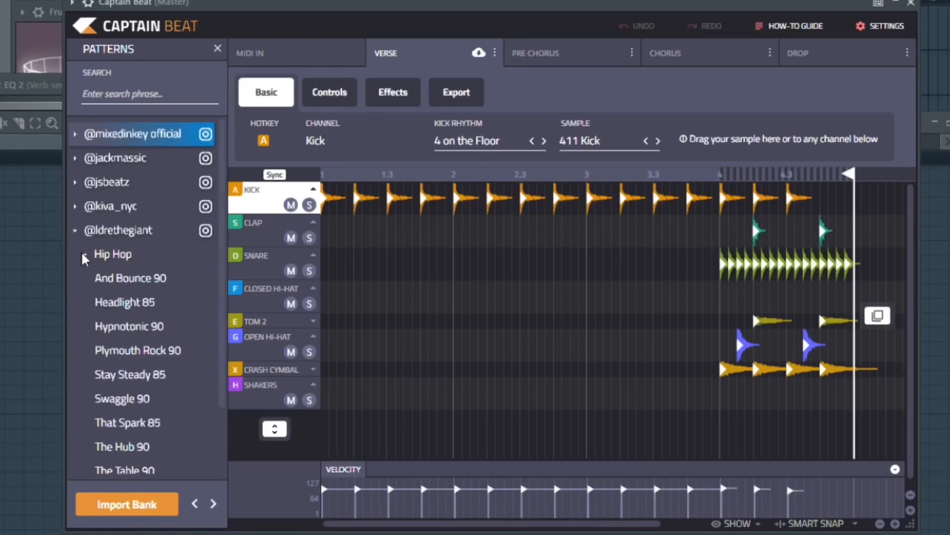
pyautogui.scroll(-3)
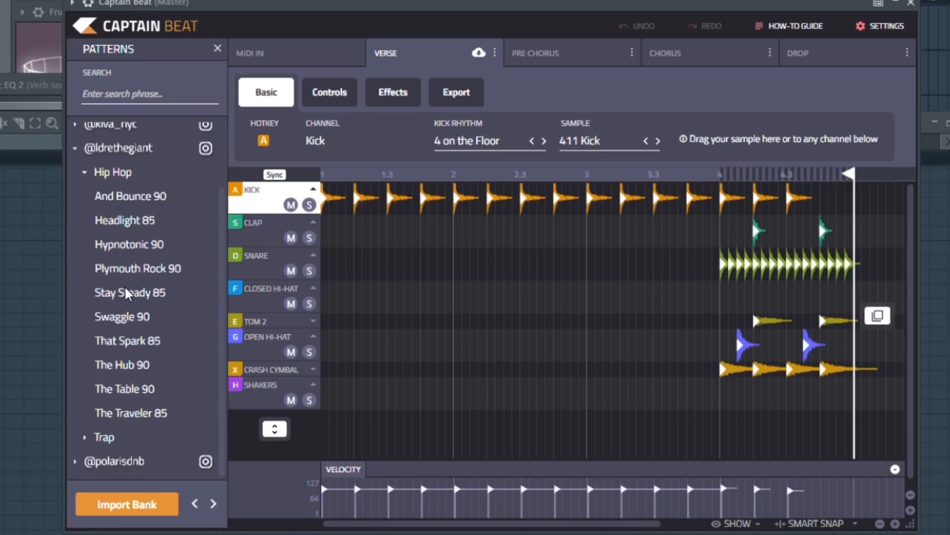
pyautogui.click(128, 243)
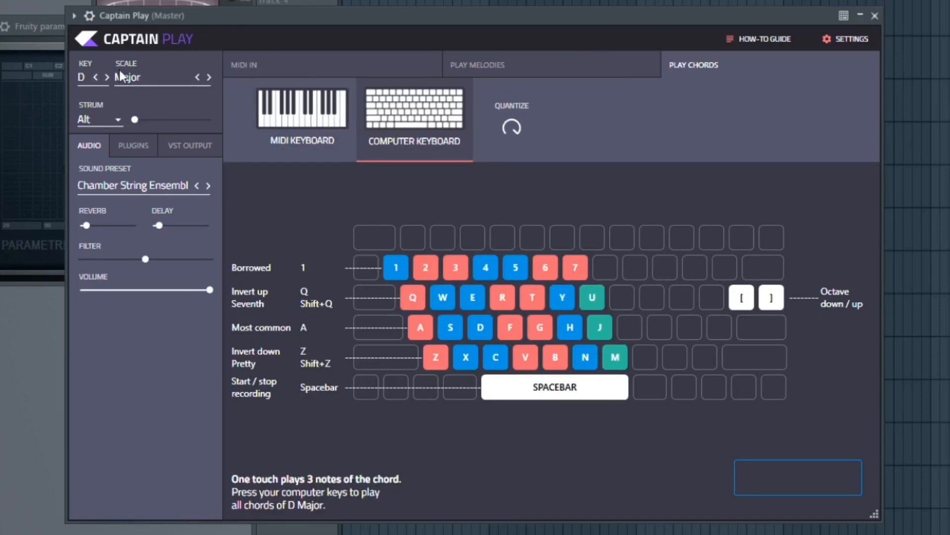
pyautogui.moveTo(325, 150)
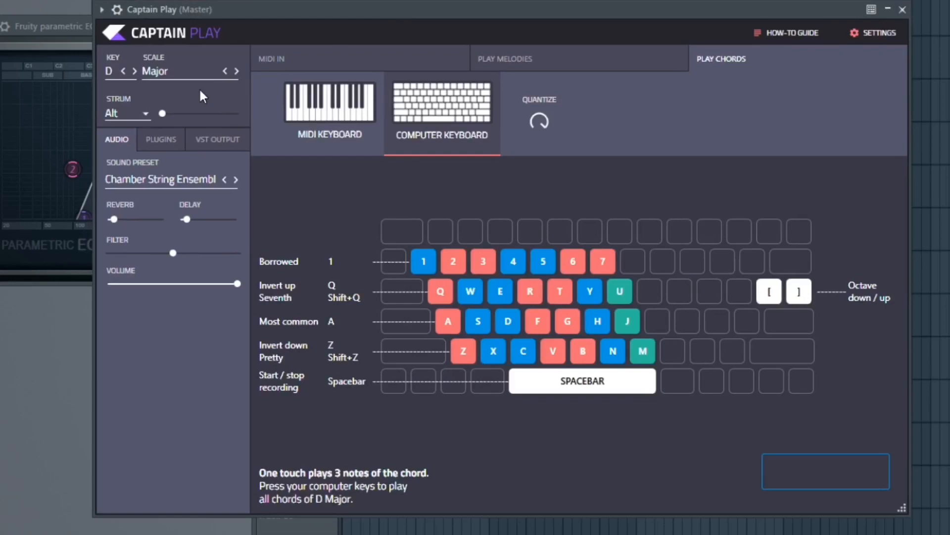
pyautogui.moveTo(330, 130)
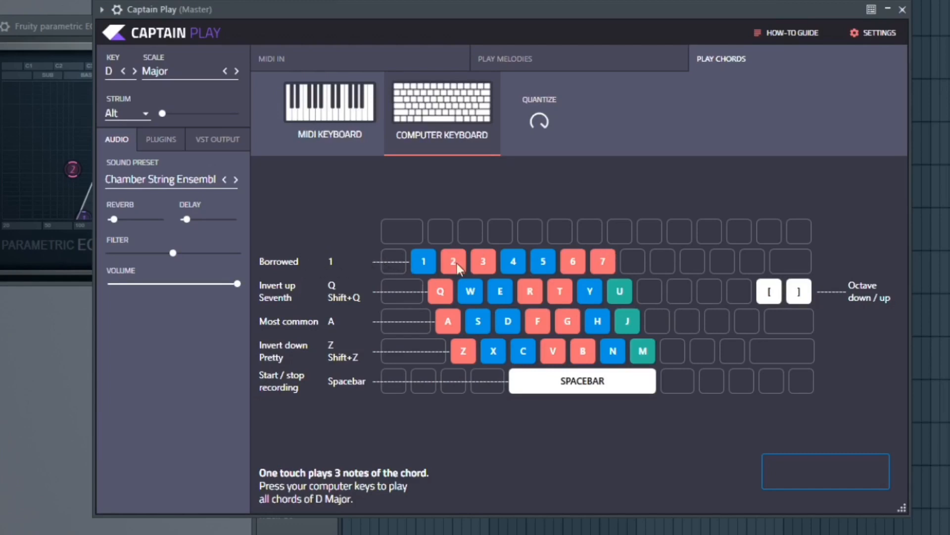
# Step: Audition a borrowed chord from the D Major computer-keyboard layout
pyautogui.click(423, 261)
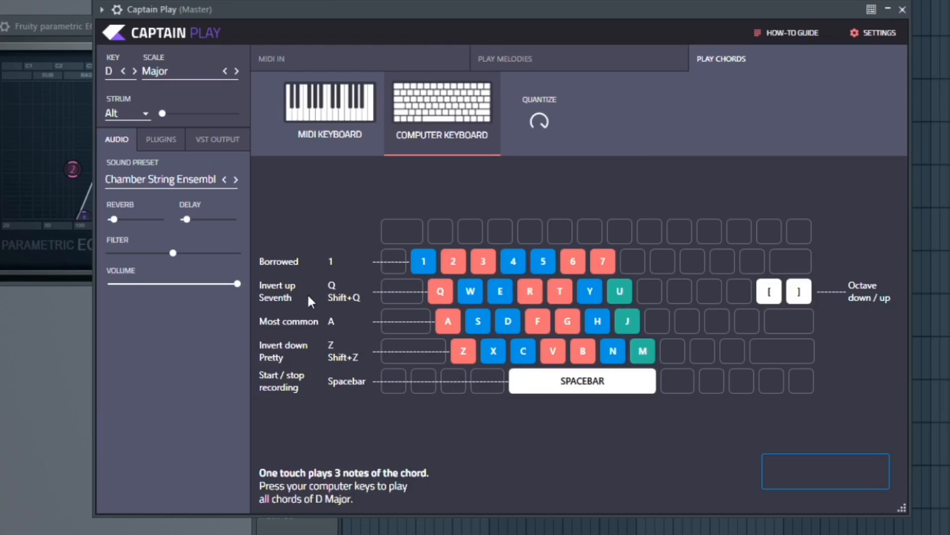
pyautogui.moveTo(316, 303)
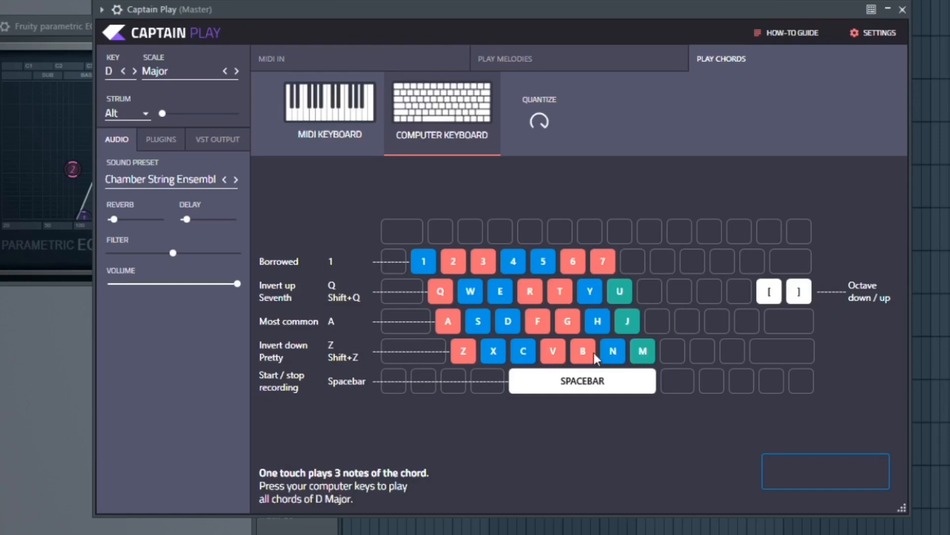
pyautogui.moveTo(441, 291)
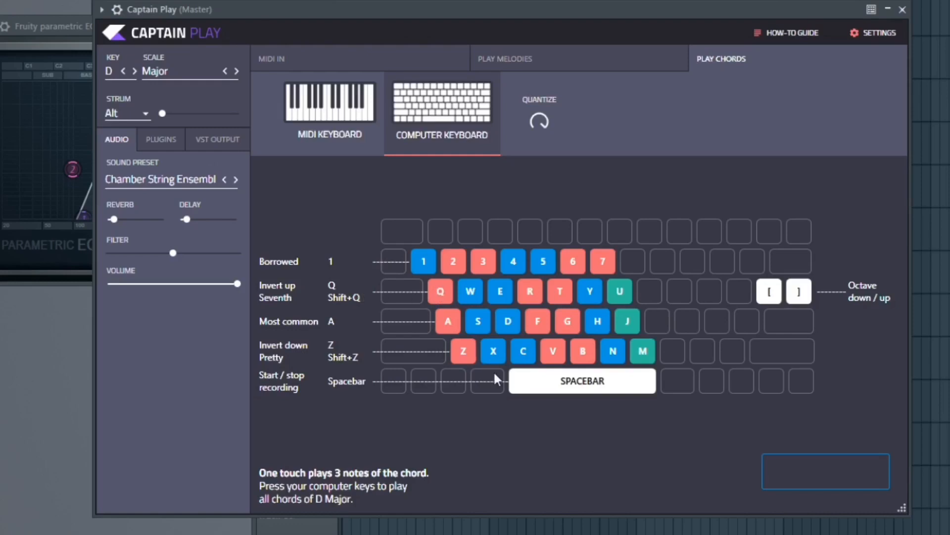
pyautogui.moveTo(441, 422)
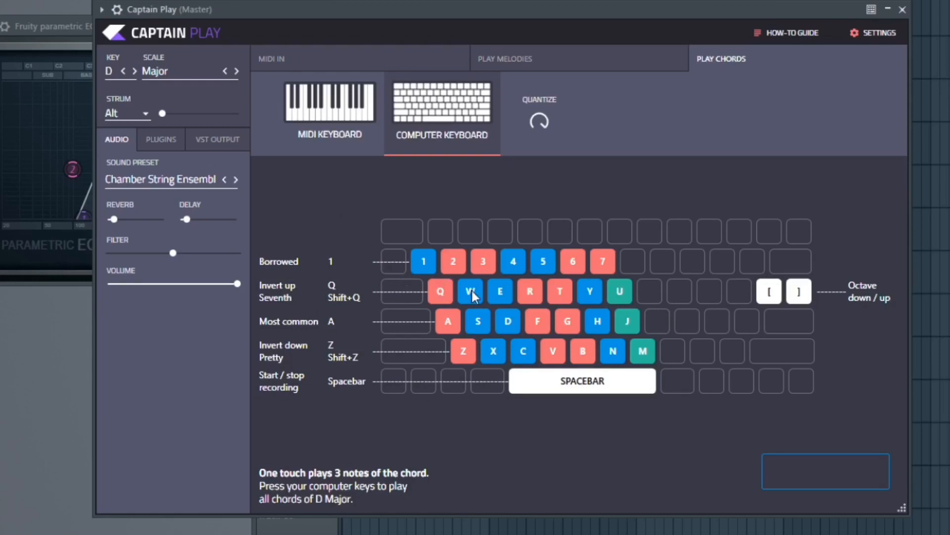
pyautogui.press('b')
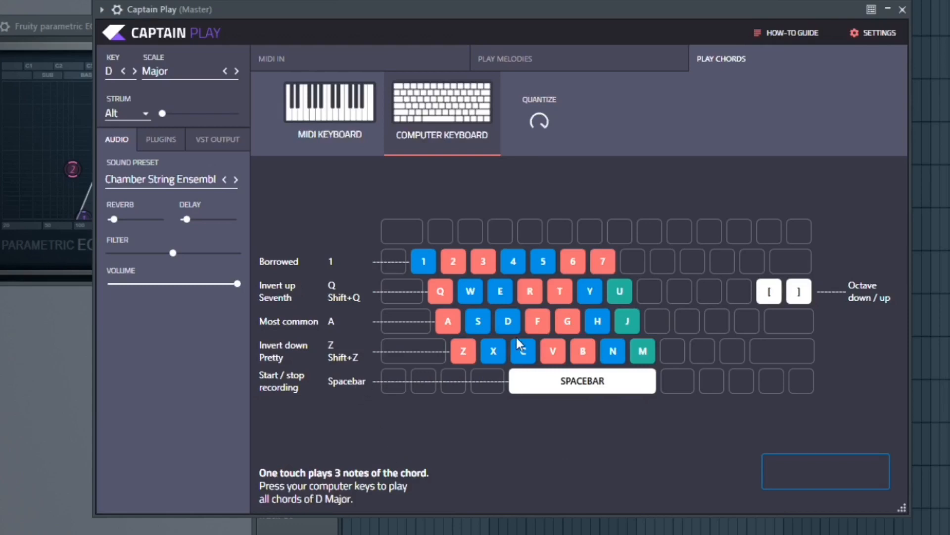
pyautogui.moveTo(696, 362)
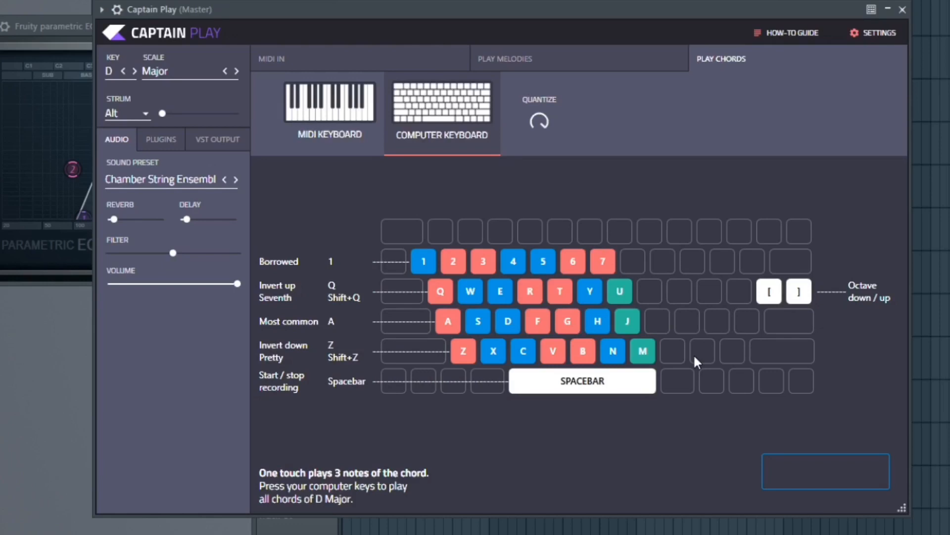
pyautogui.press('1')
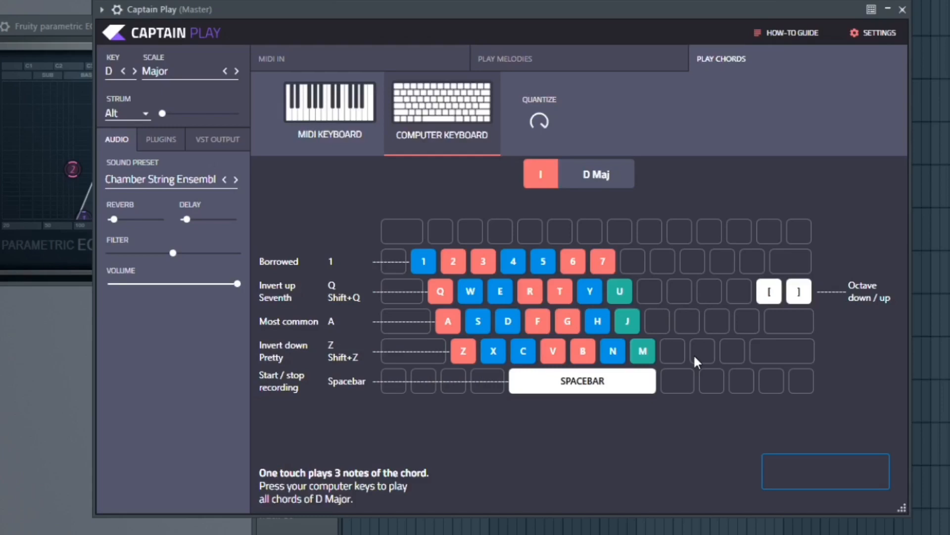
pyautogui.press('b')
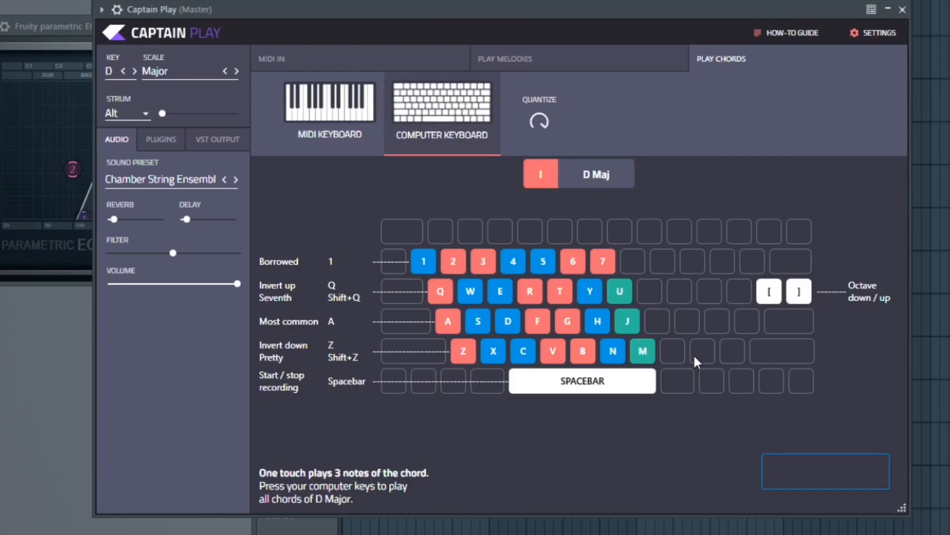
pyautogui.press('b')
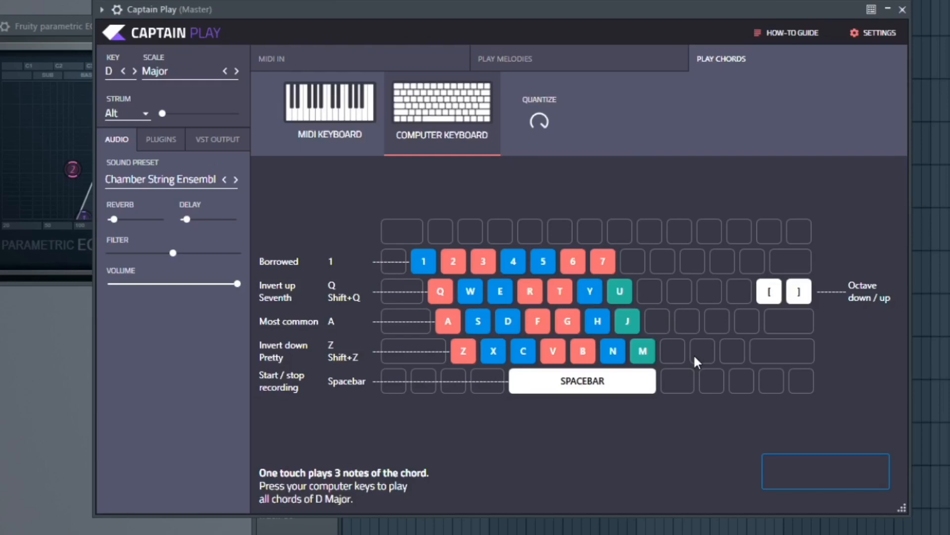
pyautogui.press('b')
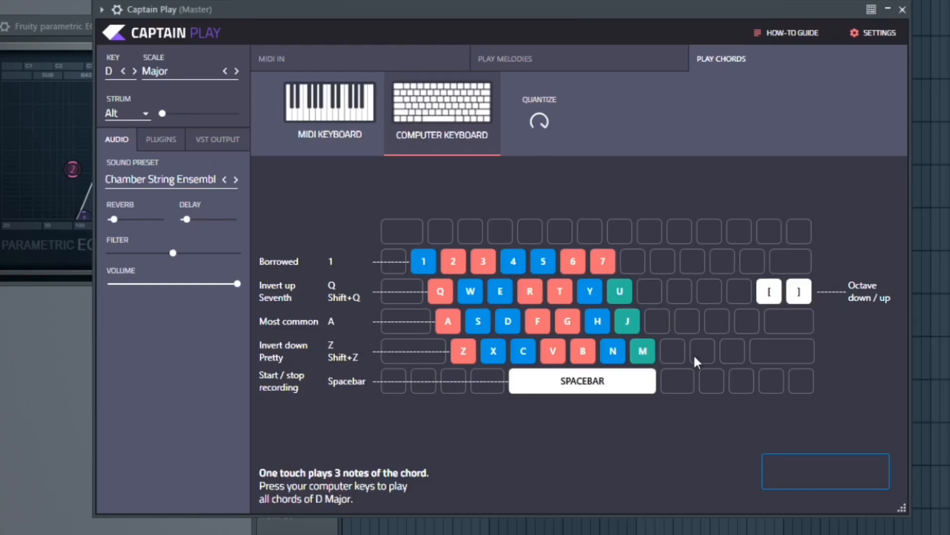
# Step: Show the A Minor melody layout with keyboard rows mapped to octaves C1–C4
pyautogui.click(504, 58)
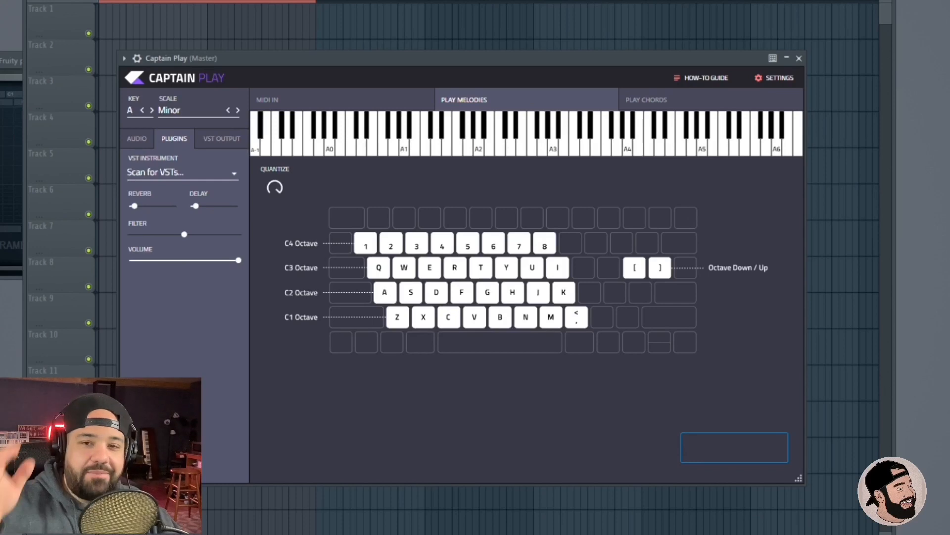